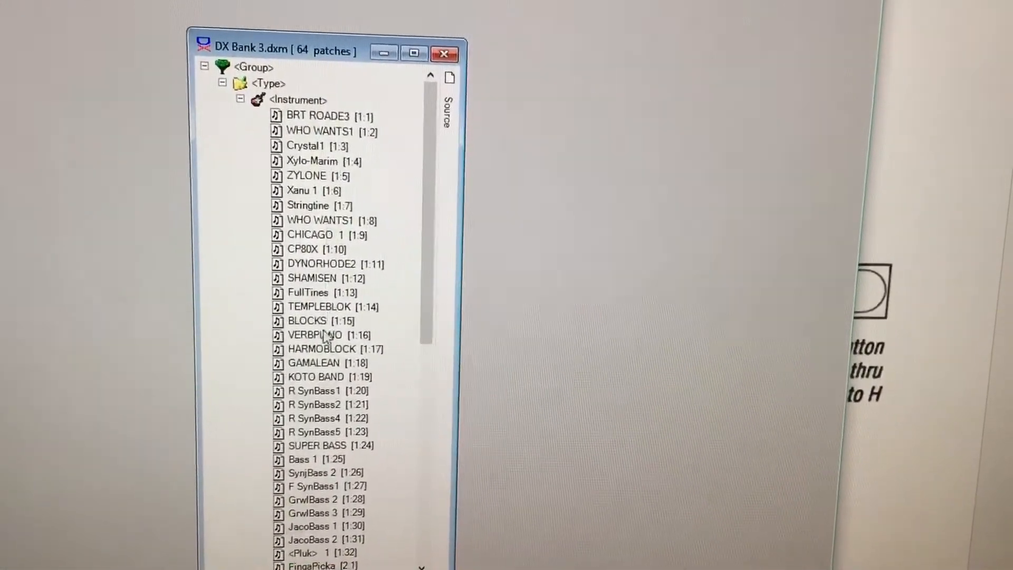
Step: Audition WHO WANTS1, then select the FullTines patch in the DX Bank 3 list
{"action": "left_click", "coordinate": [310, 289]}
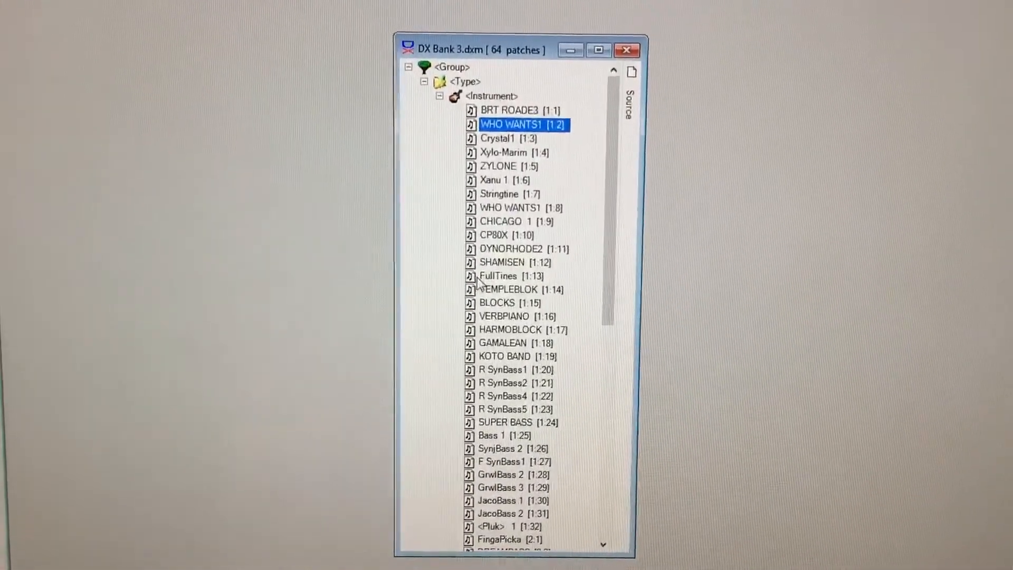
{"action": "left_click", "coordinate": [511, 275]}
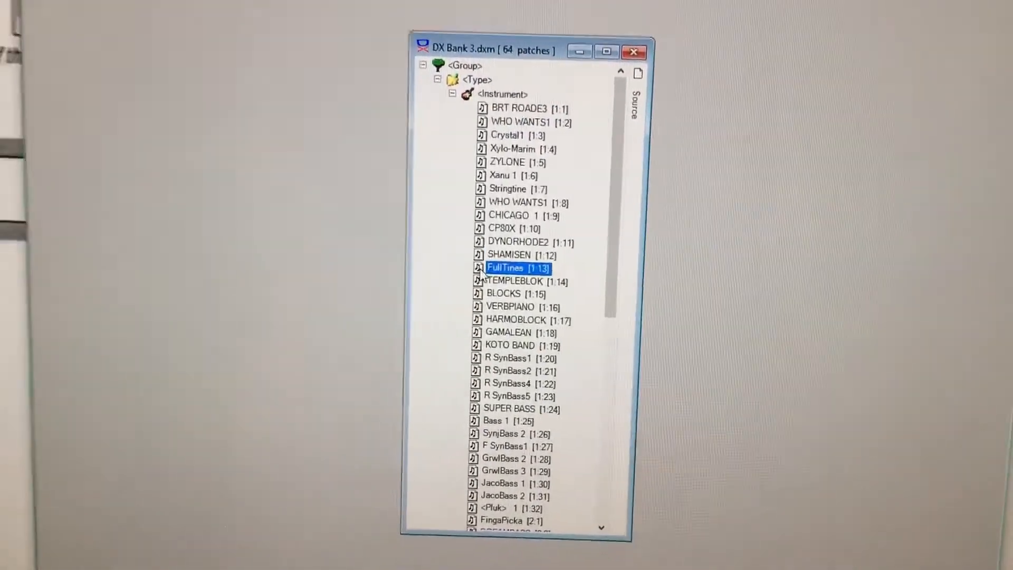